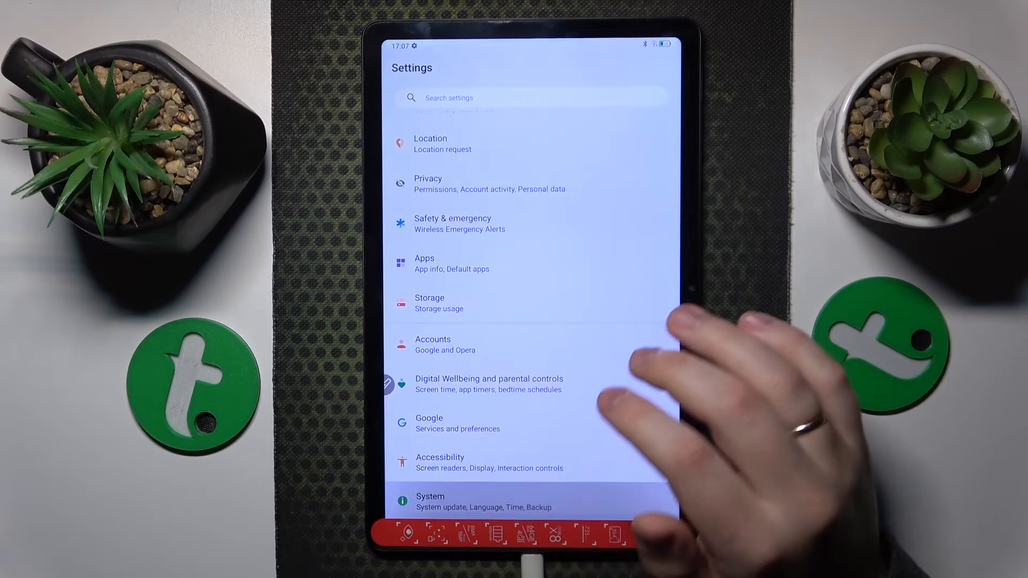
# Check that Date & time is GMT+02:00 Central European Summer Time, then return to System
pyautogui.click(430, 496)
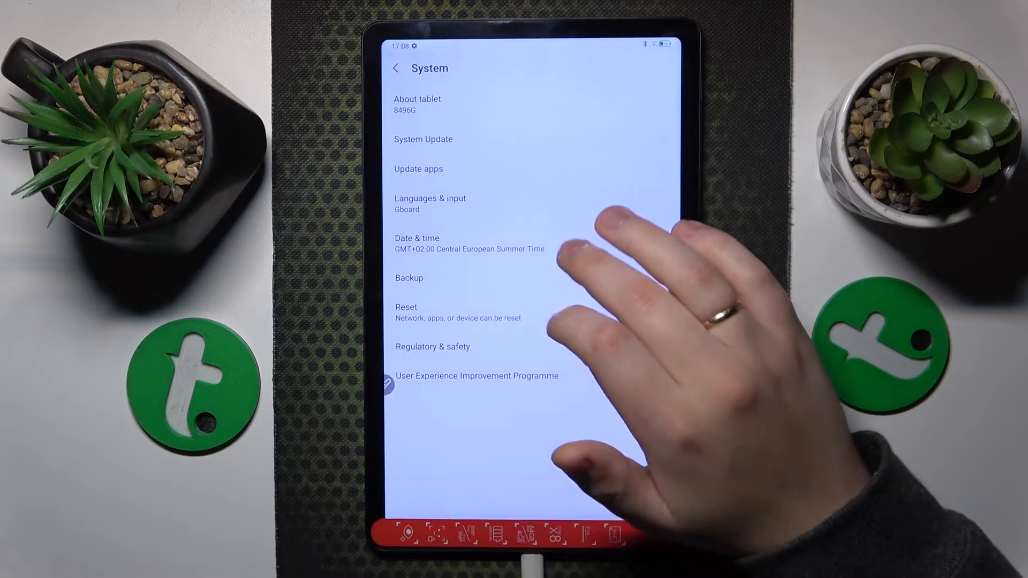
pyautogui.click(417, 238)
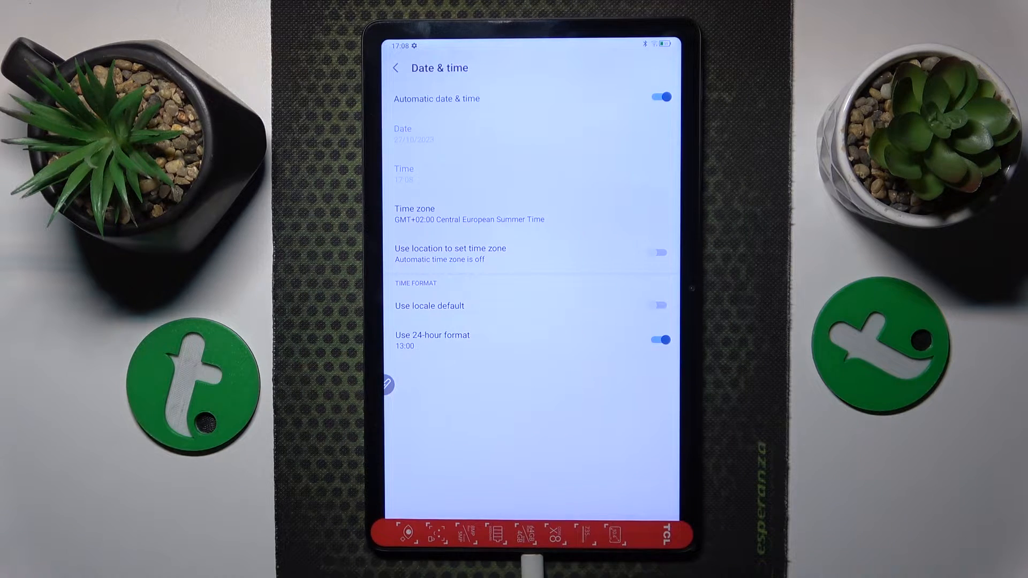
pyautogui.click(395, 67)
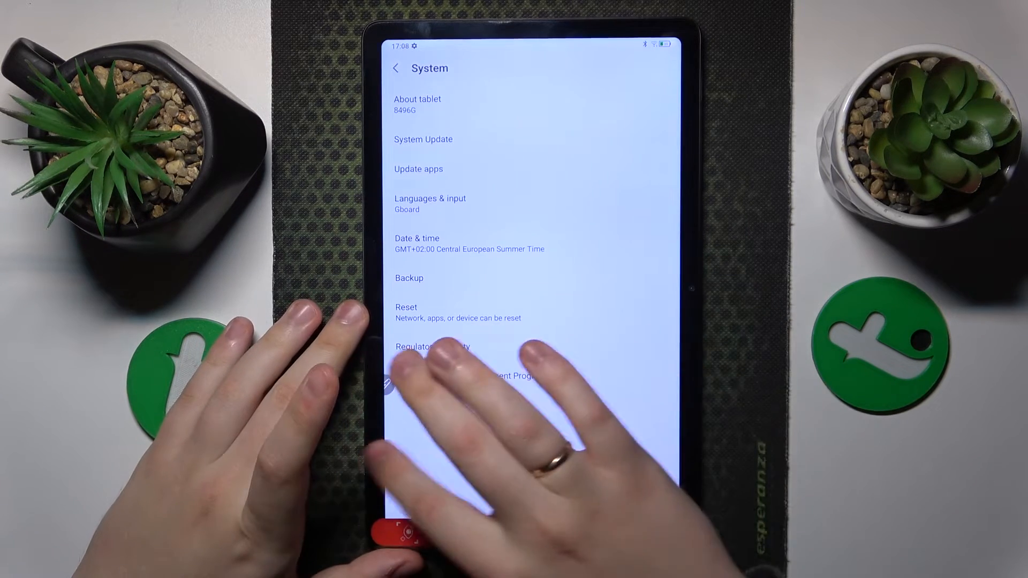
# View the connected Hardreset_info network's details, then return to the Wi-Fi list
pyautogui.click(396, 68)
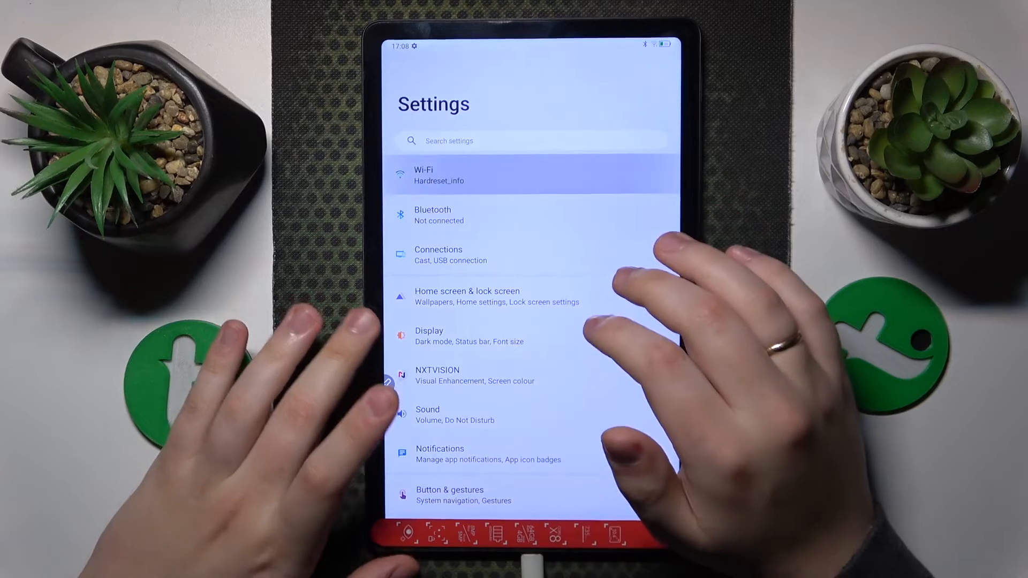
pyautogui.click(439, 174)
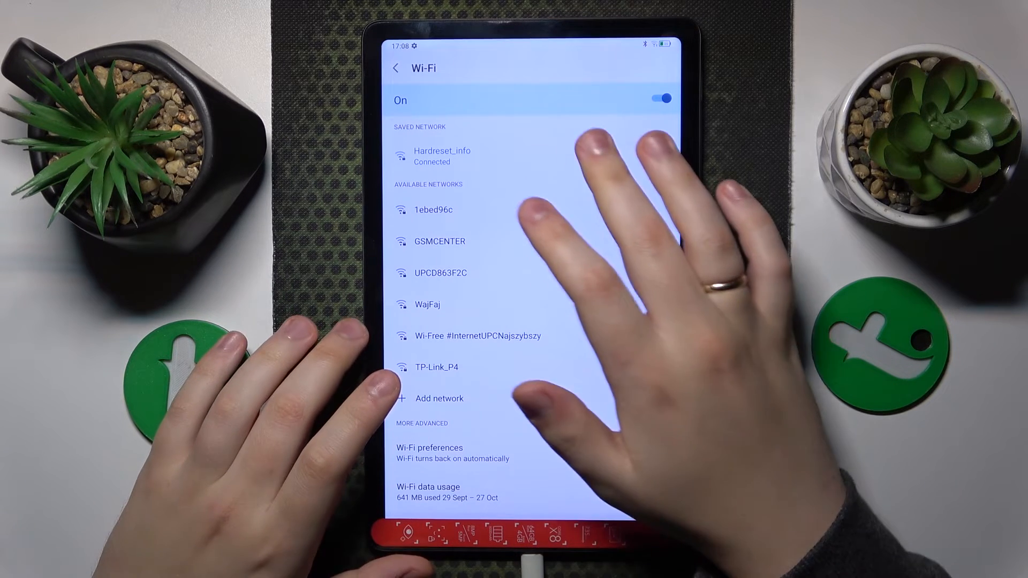
pyautogui.click(442, 155)
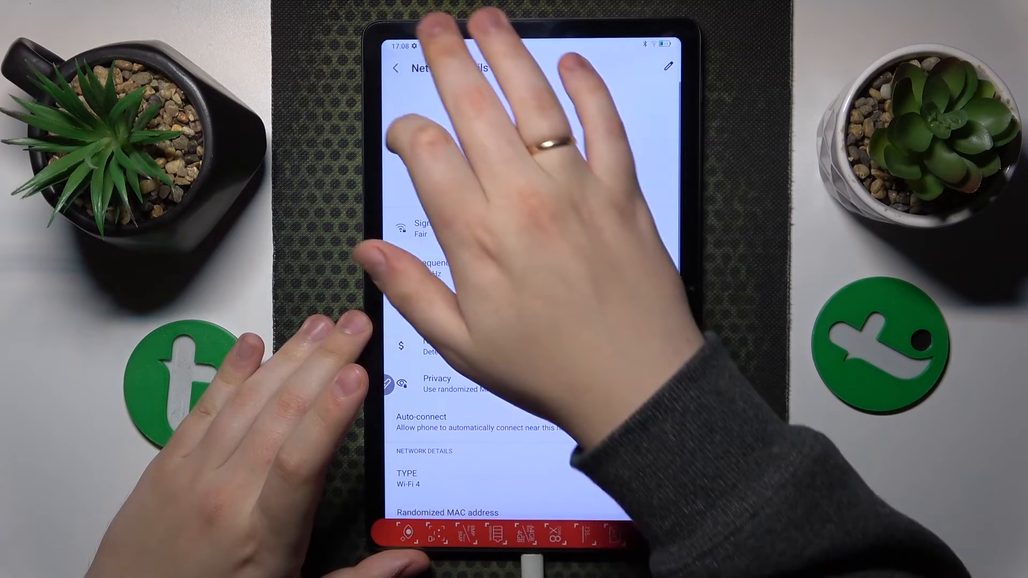
pyautogui.click(397, 68)
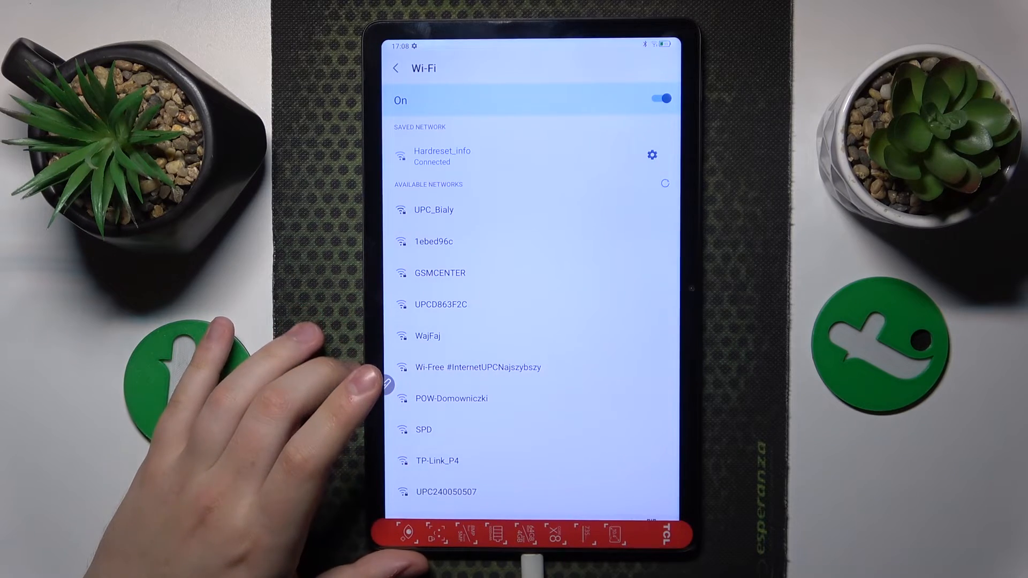
# Open System > Reset and choose Network settings reset to show its confirmation
pyautogui.click(394, 67)
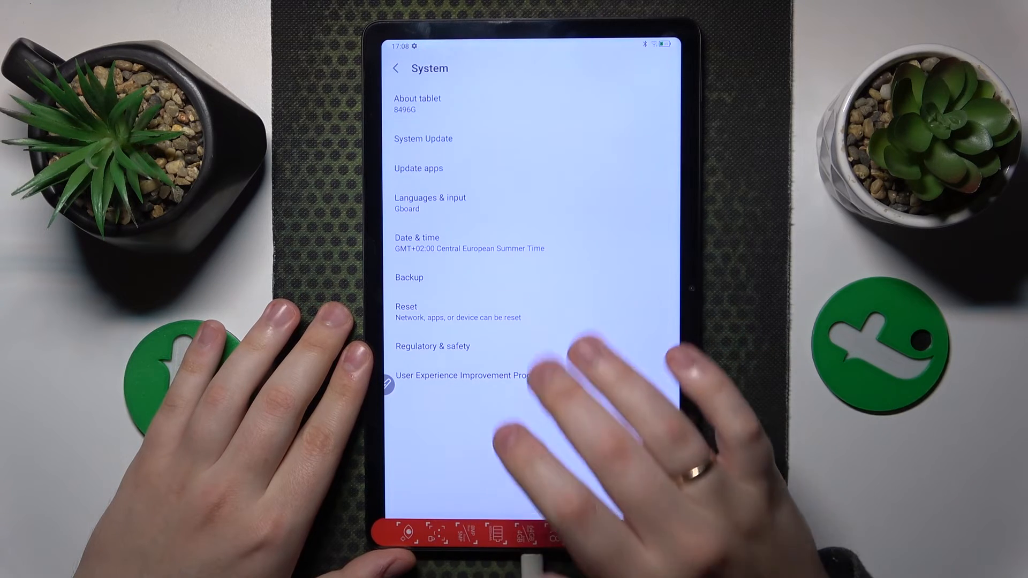
pyautogui.click(407, 306)
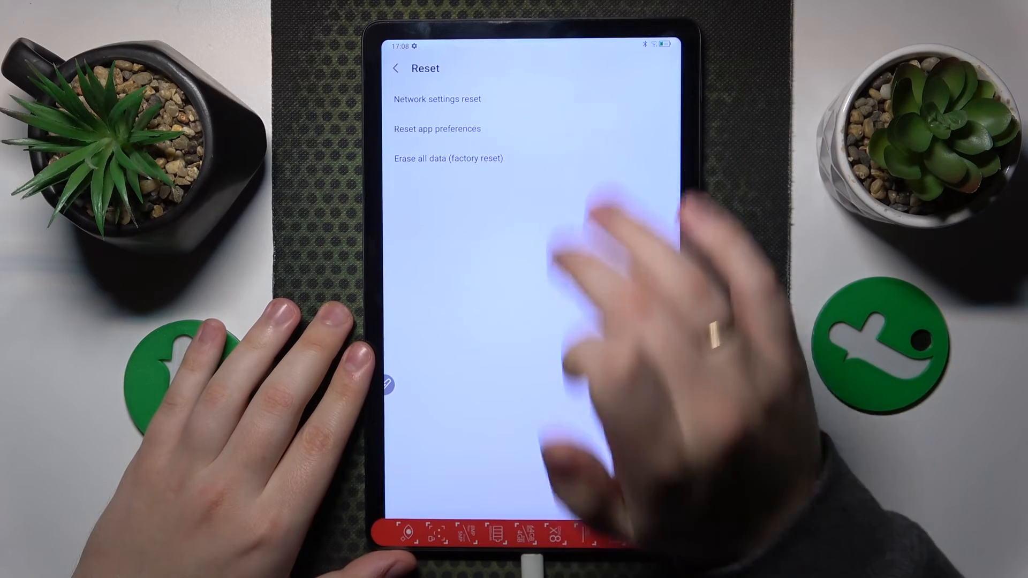
pyautogui.click(436, 99)
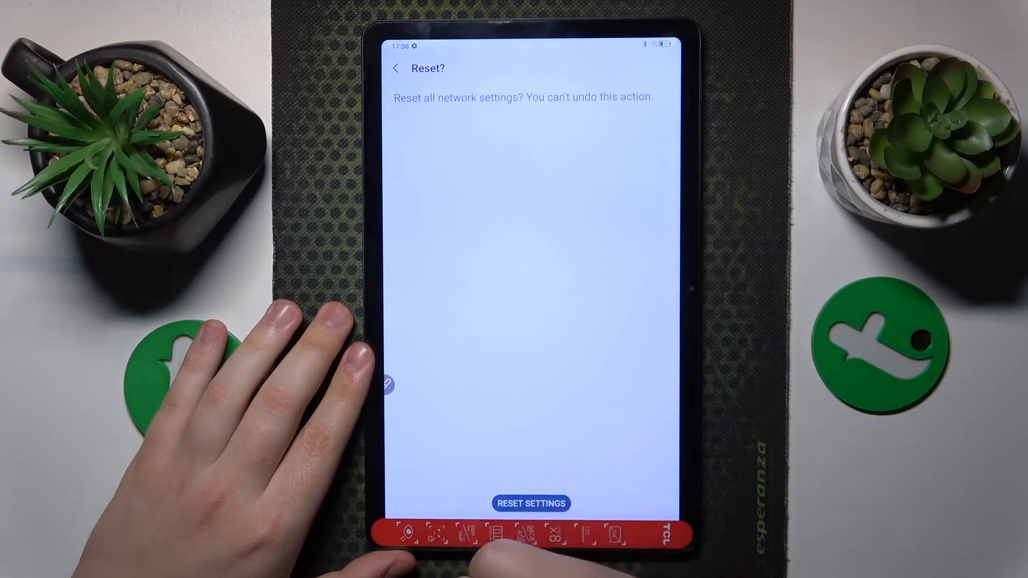